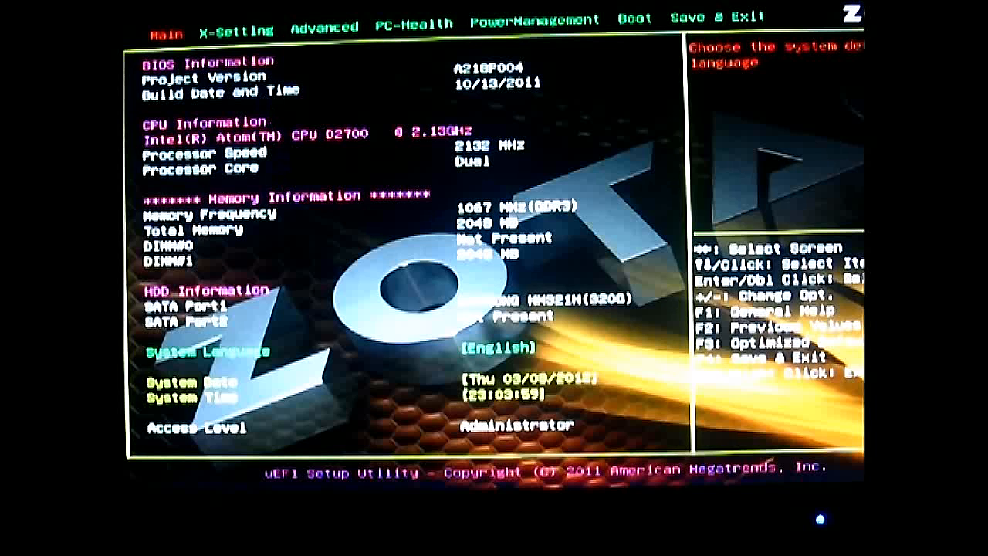
pyautogui.moveTo(281, 185)
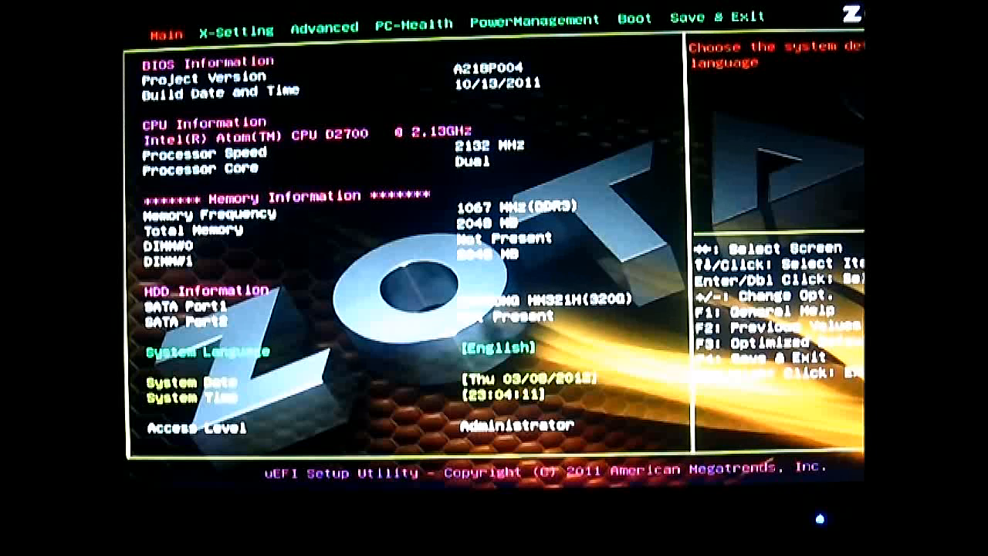
pyautogui.moveTo(282, 187)
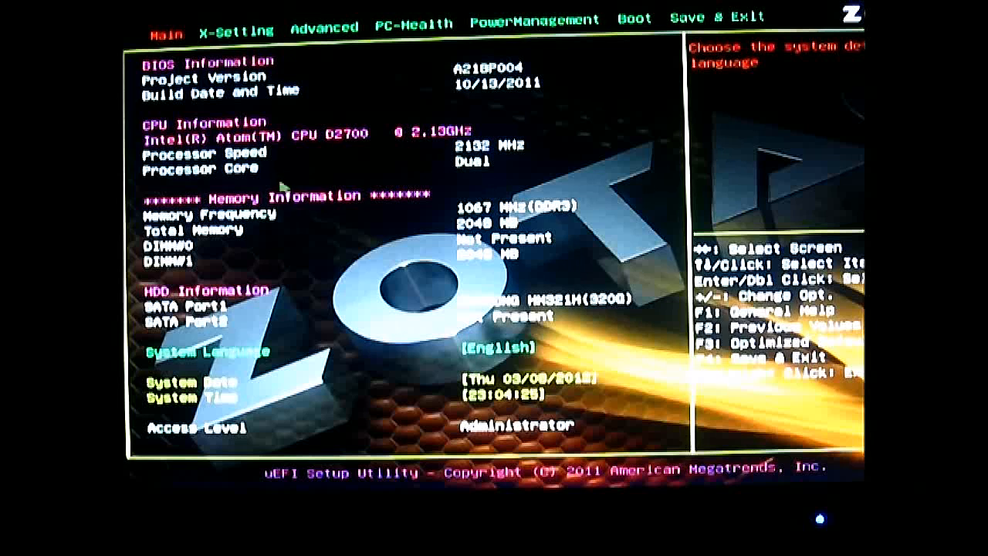
pyautogui.moveTo(282, 191)
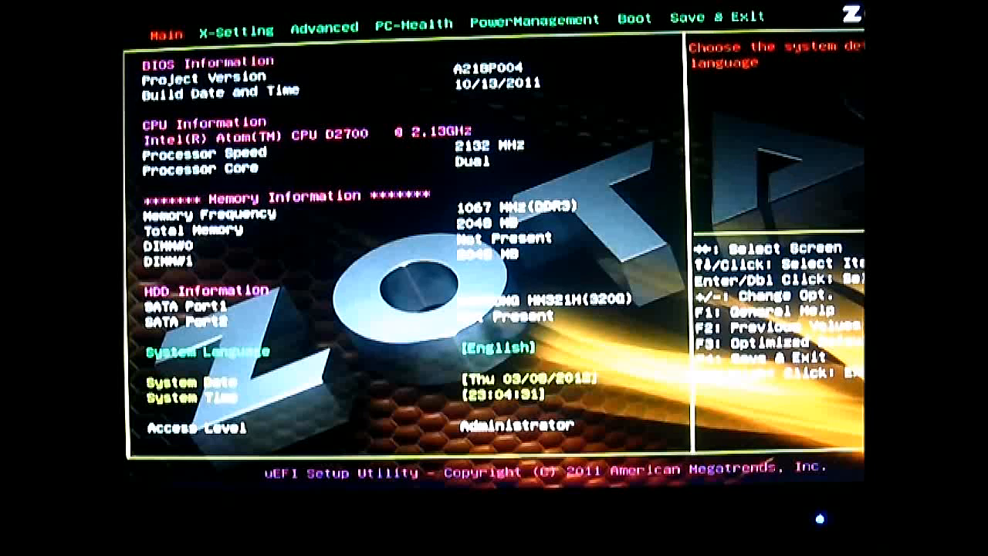
pyautogui.moveTo(281, 185)
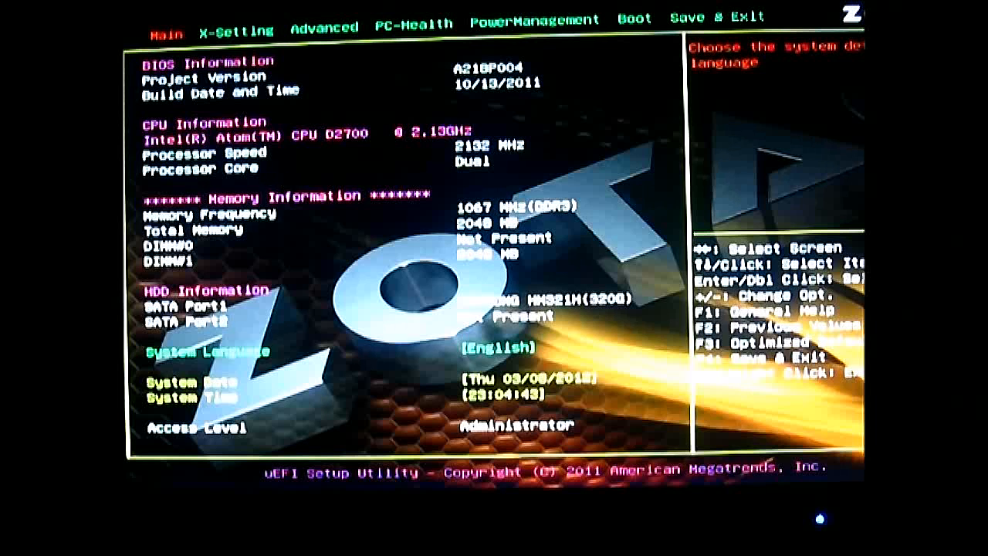
pyautogui.moveTo(281, 185)
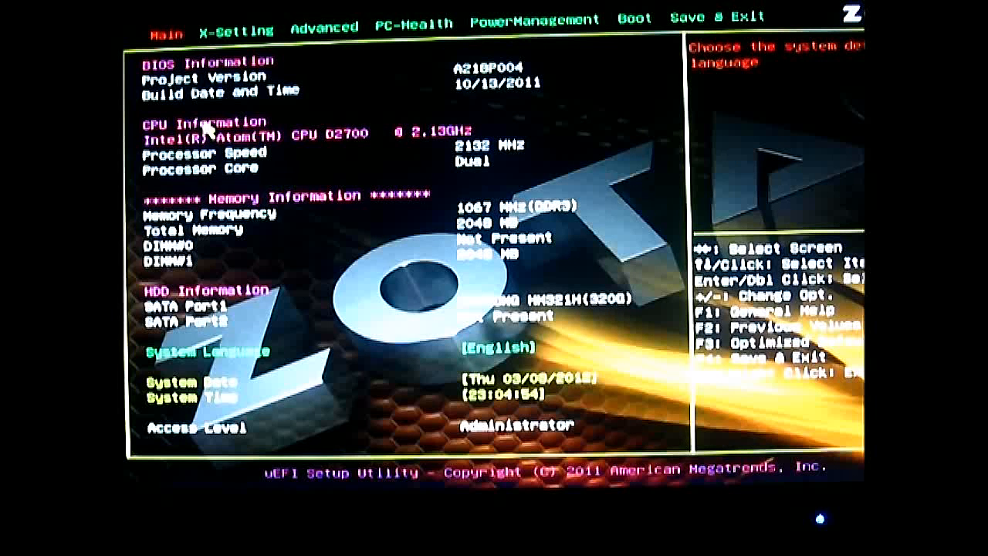
pyautogui.moveTo(405, 250)
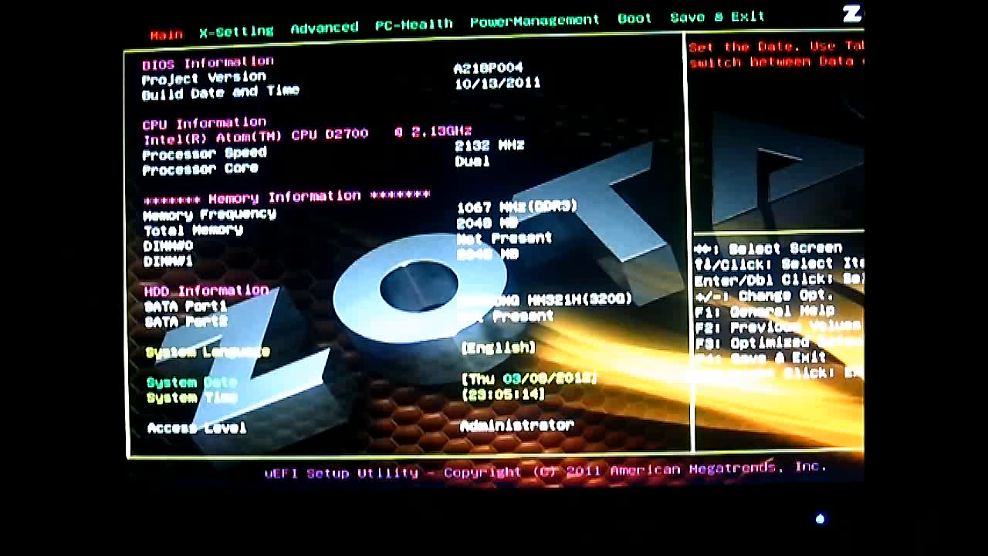
# Step: Switch to the Advanced tab to see its five configuration groups
pyautogui.click(237, 31)
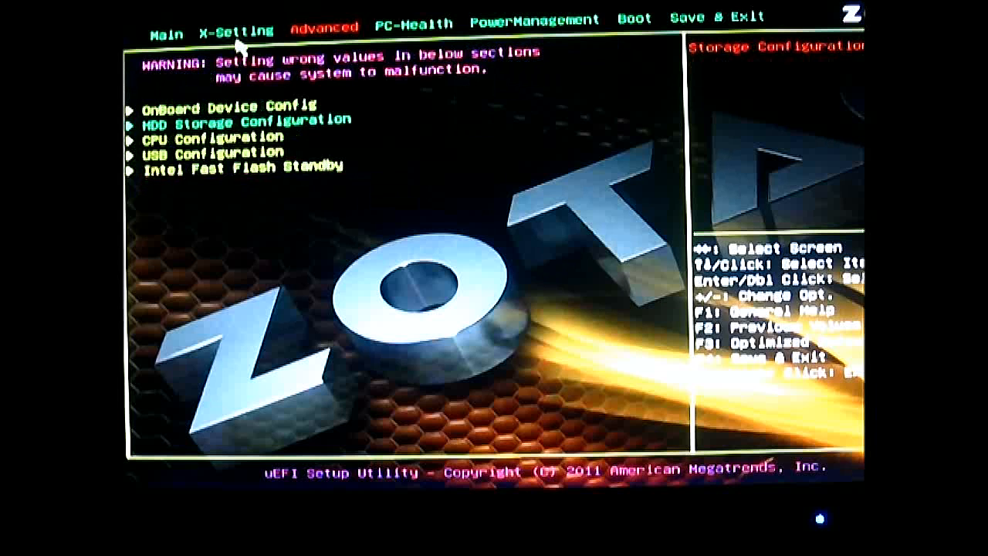
# Step: Review the CPU Configuration and USB Configuration pages under Advanced, reaching PC Health Status
pyautogui.click(216, 138)
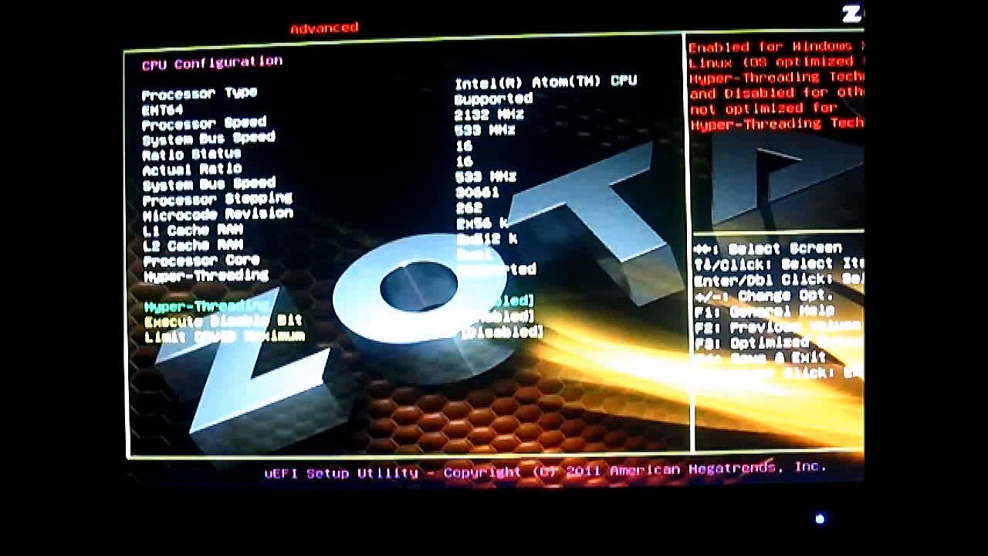
pyautogui.press('down')
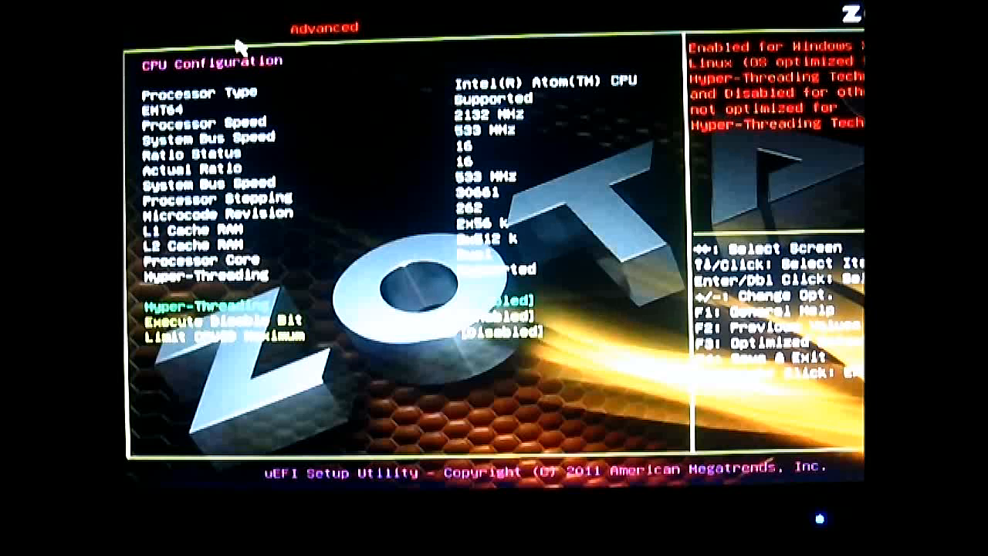
pyautogui.press('Down')
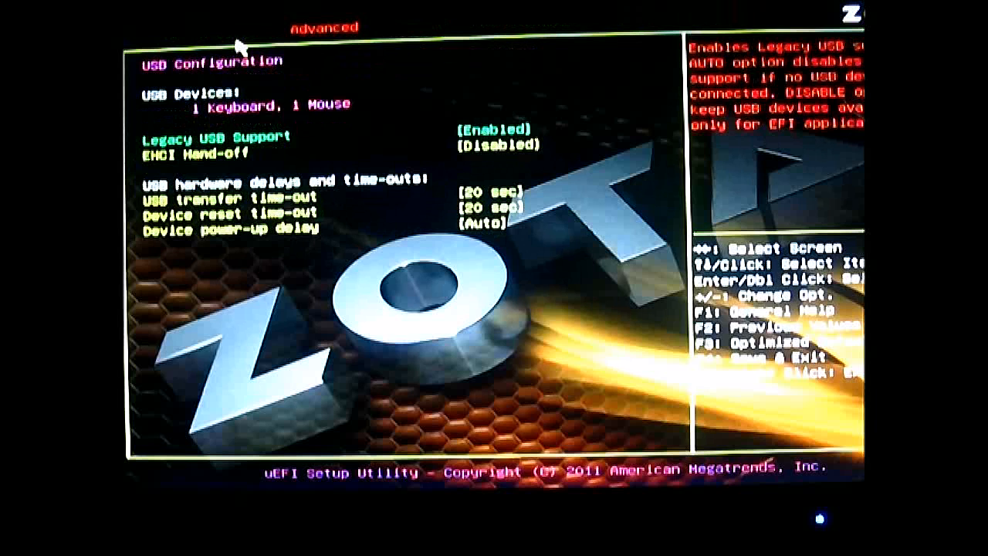
pyautogui.press('Down')
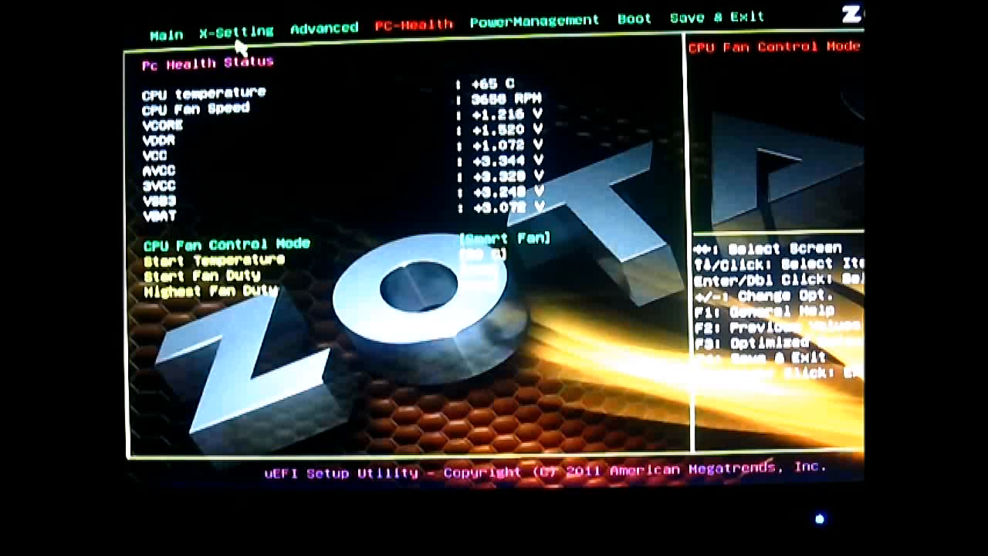
# Step: Open the CPU Fan Control Mode choices (Manual/Smart) and leave it on Smart Fan
pyautogui.click(500, 237)
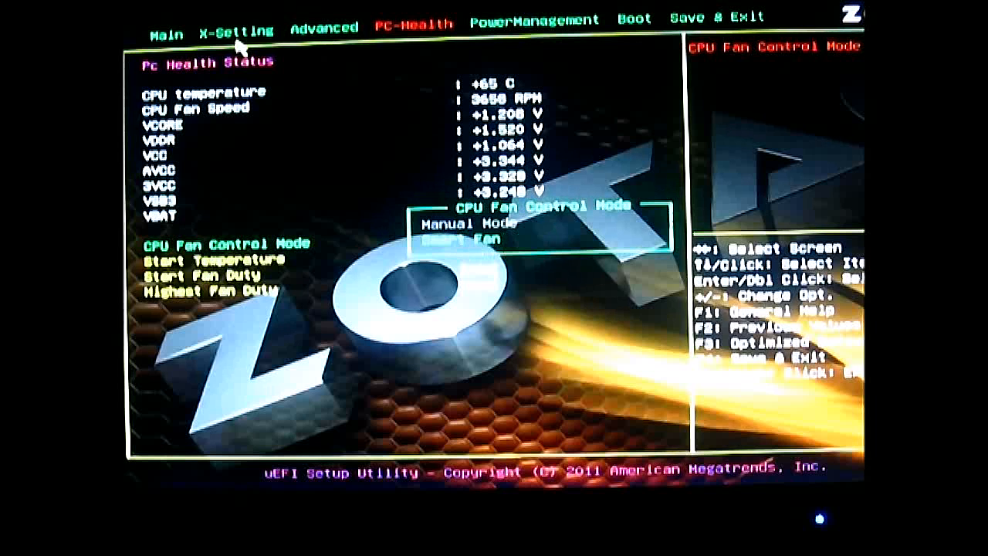
pyautogui.click(471, 239)
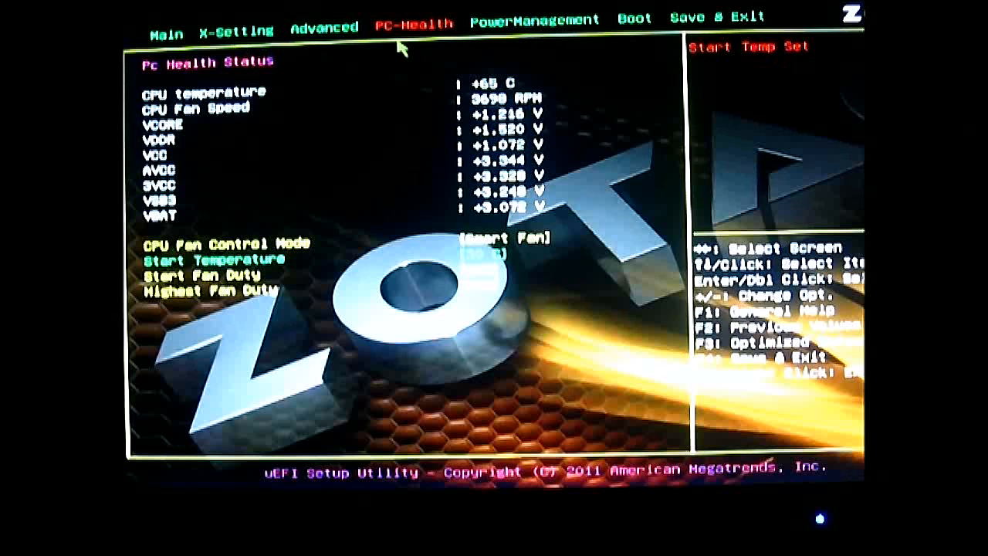
pyautogui.click(525, 19)
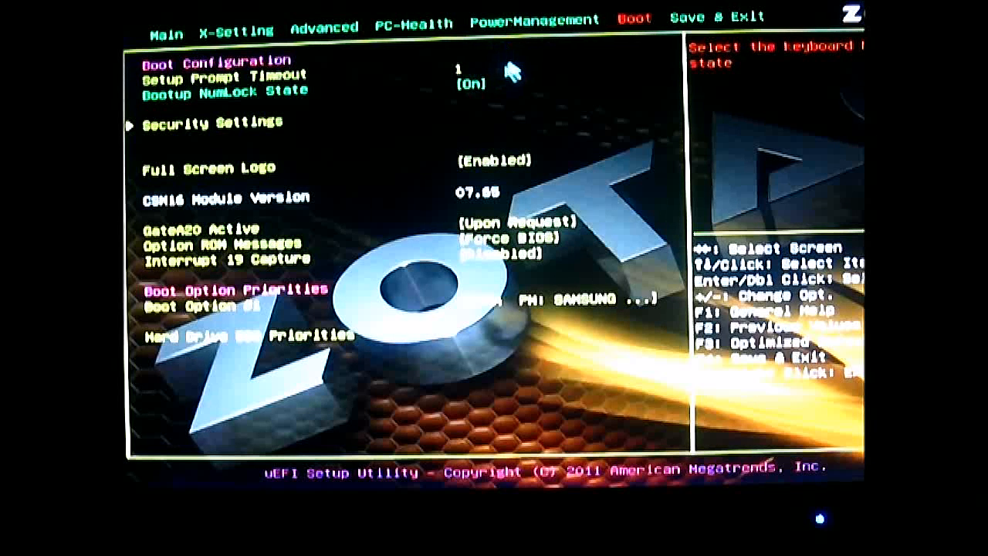
pyautogui.moveTo(536, 53)
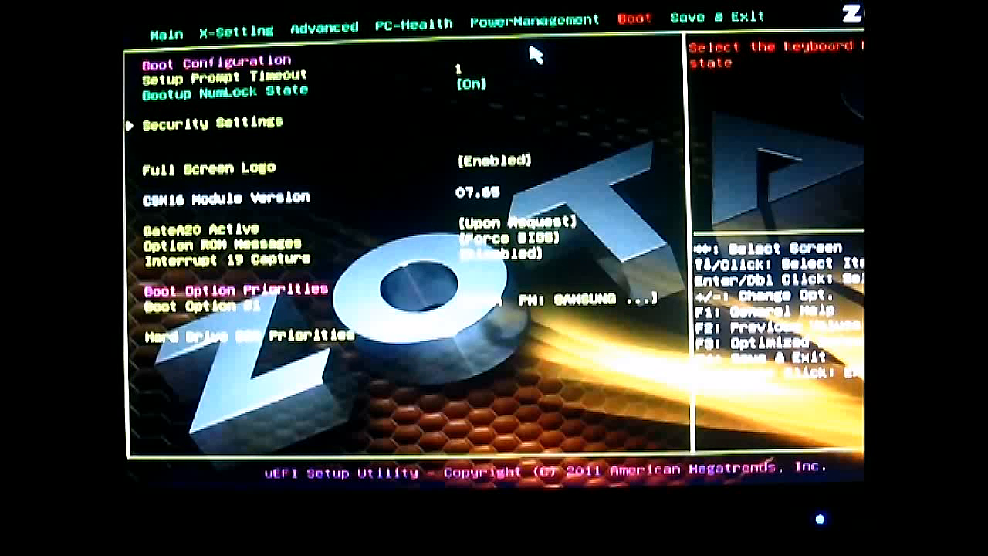
pyautogui.moveTo(687, 22)
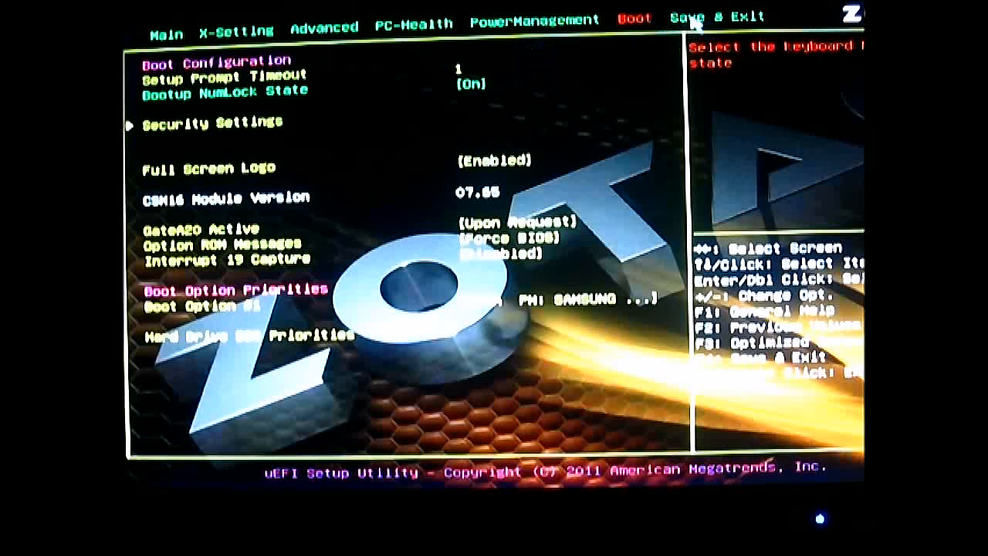
# Step: Review the Save & Exit options, then return to the Main system information page
pyautogui.click(724, 16)
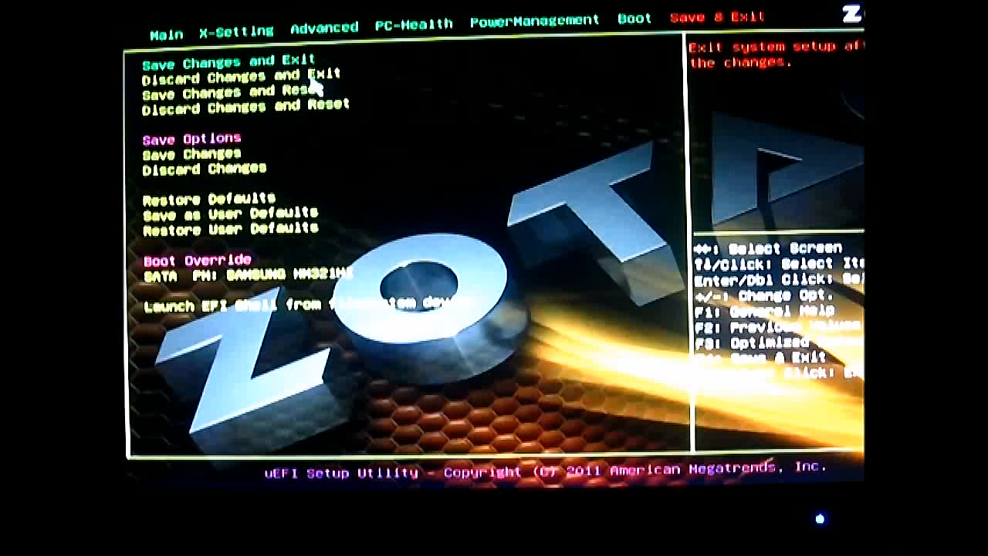
pyautogui.moveTo(255, 168)
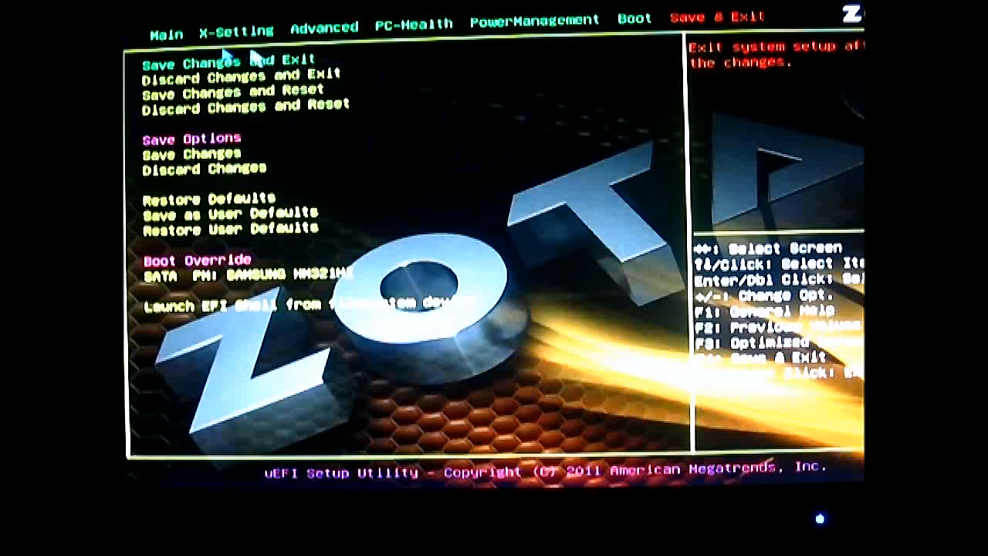
pyautogui.click(166, 27)
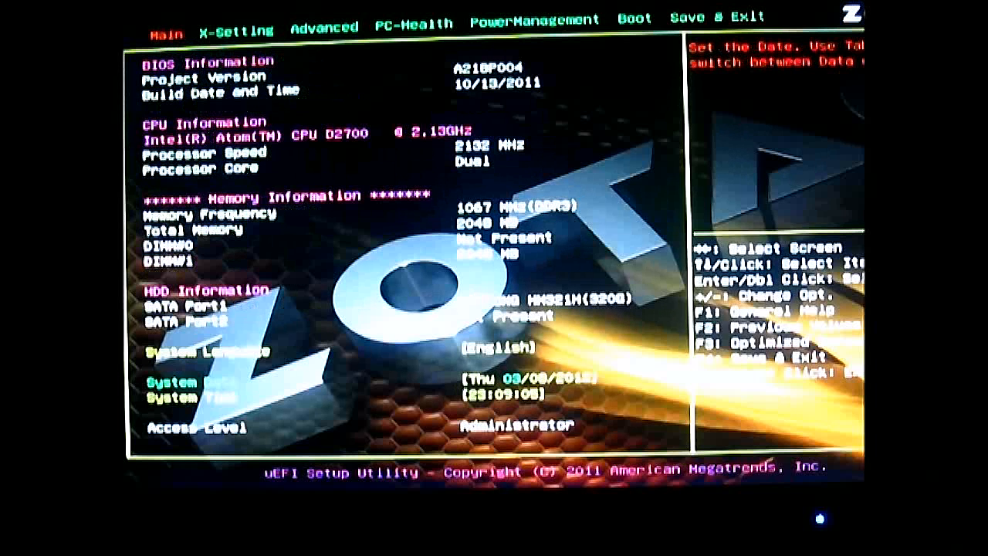